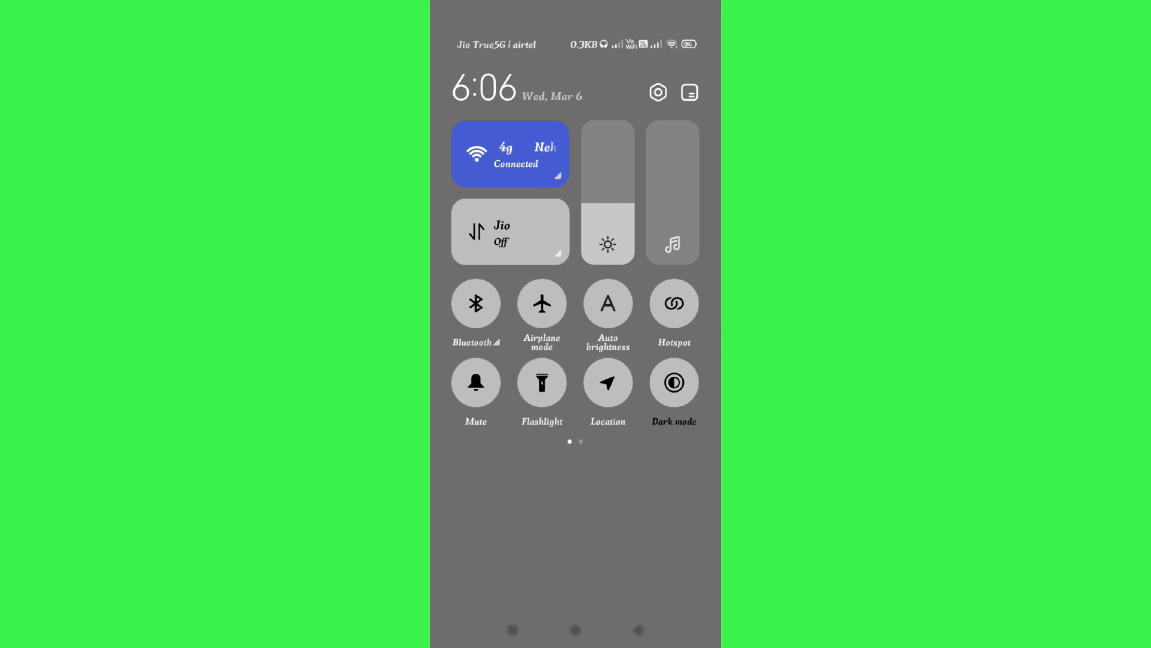
Toggle airplane mode on and back off from Quick Settings so Wi-Fi reconnects
{"action": "left_click", "coordinate": [542, 304]}
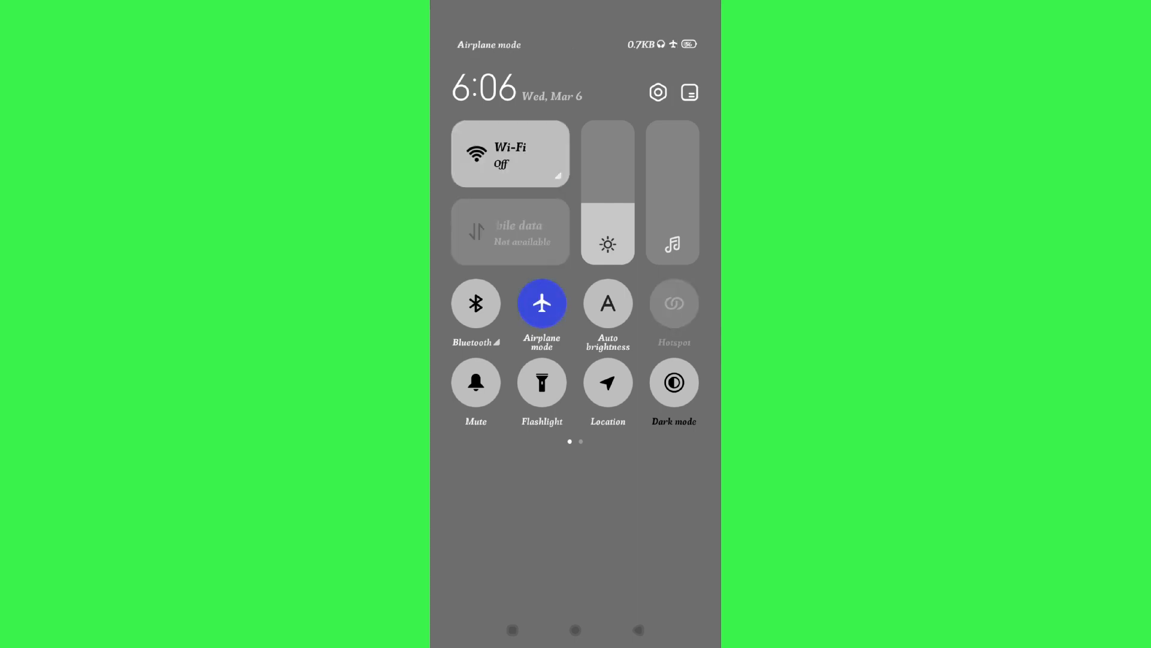
{"action": "left_click", "coordinate": [542, 303]}
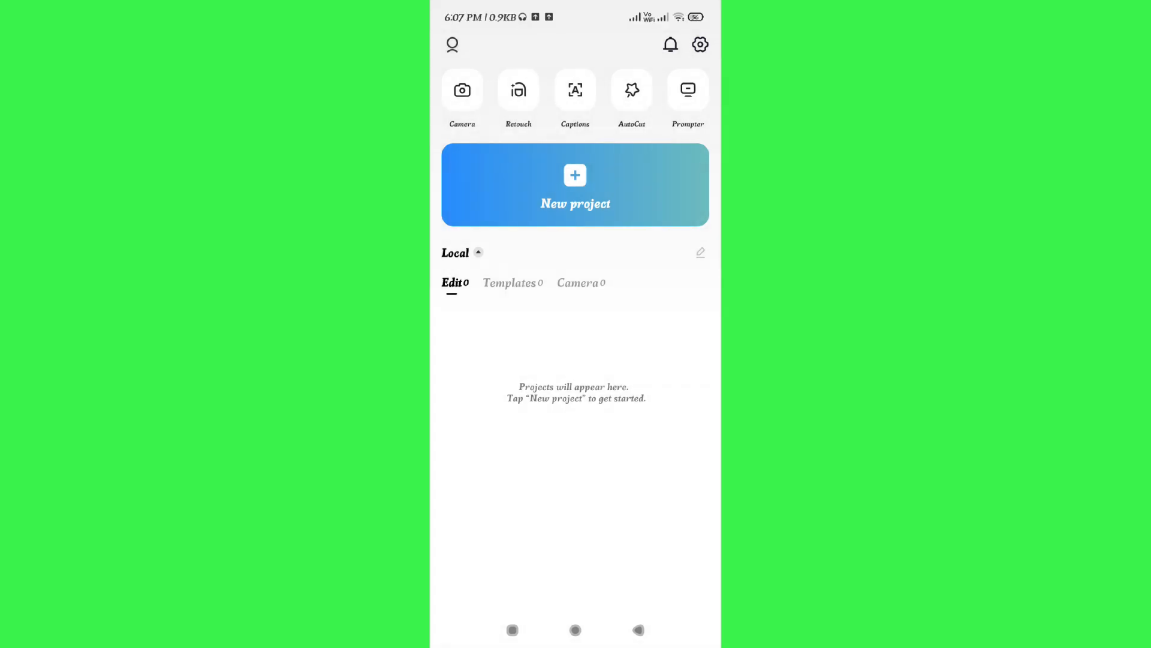
{"action": "scroll", "scroll_direction": "down", "scroll_amount": 3}
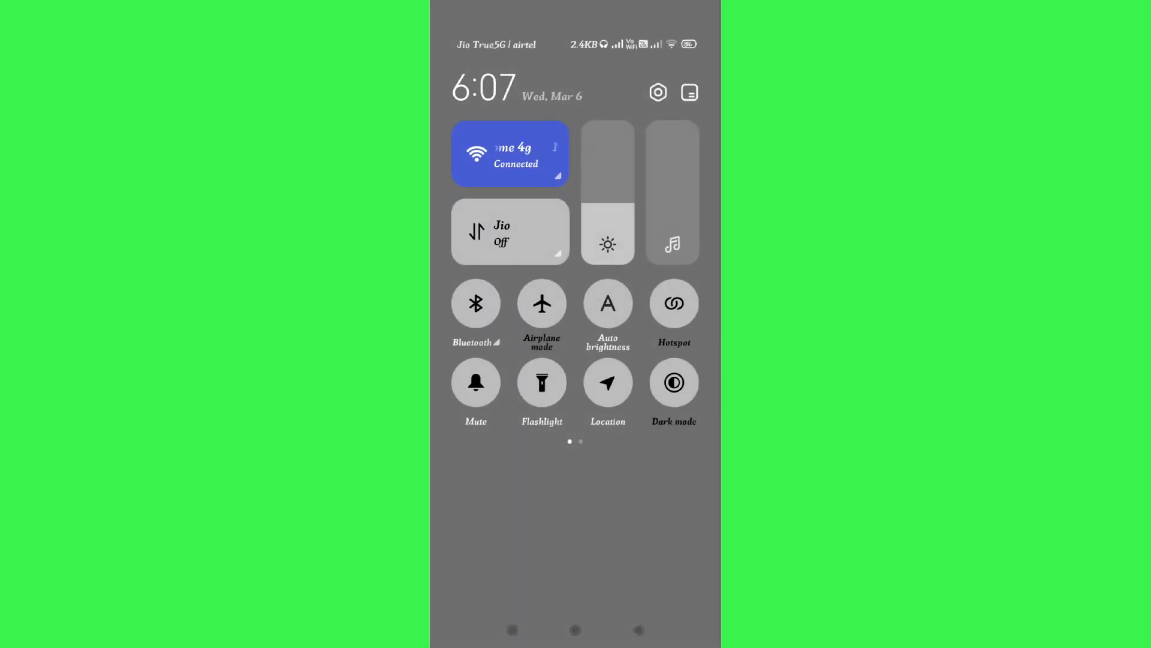
Open Settings and scroll down the list toward Apps
{"action": "left_click", "coordinate": [657, 92]}
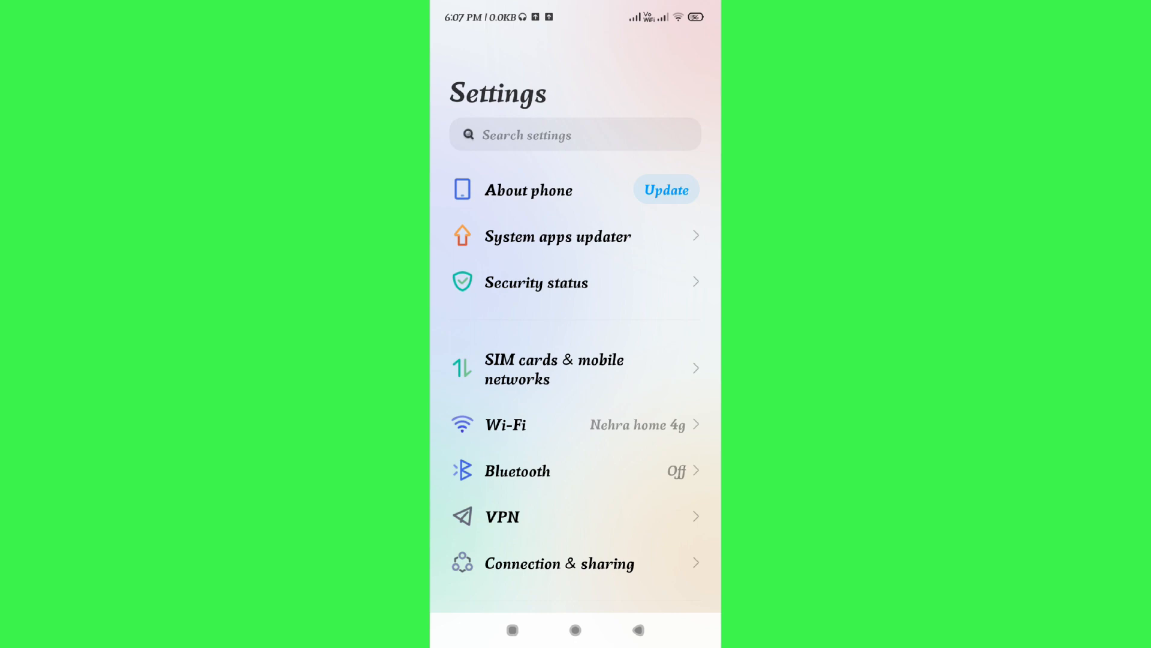
{"action": "scroll", "scroll_direction": "down", "scroll_amount": 3}
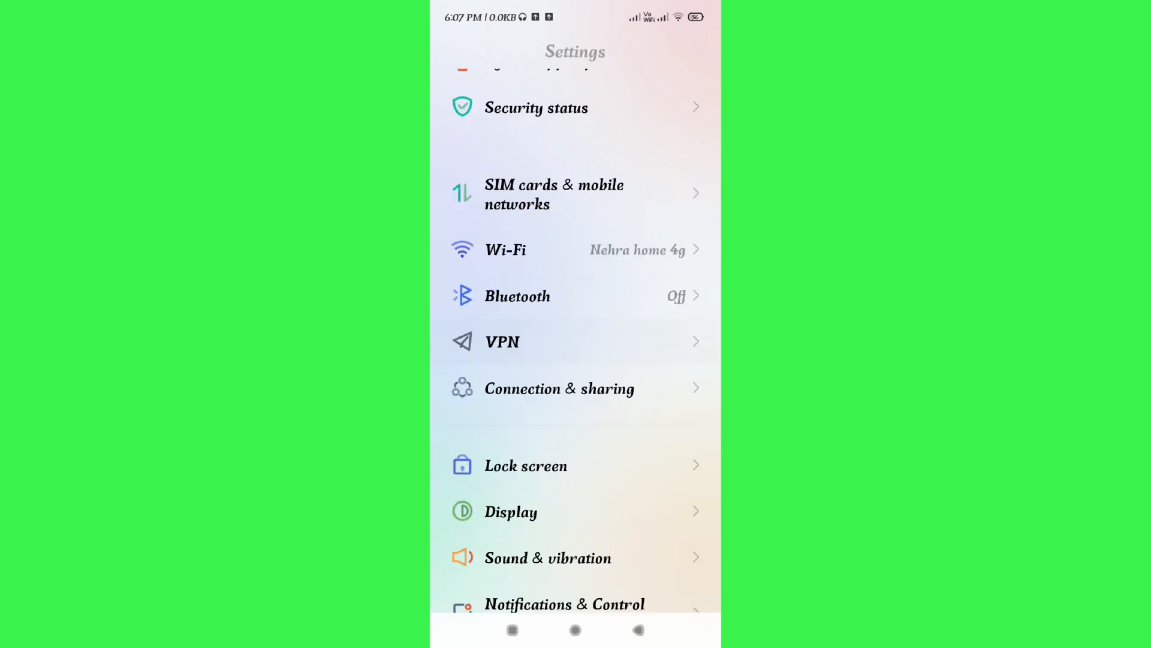
{"action": "scroll", "scroll_direction": "down", "scroll_amount": 3}
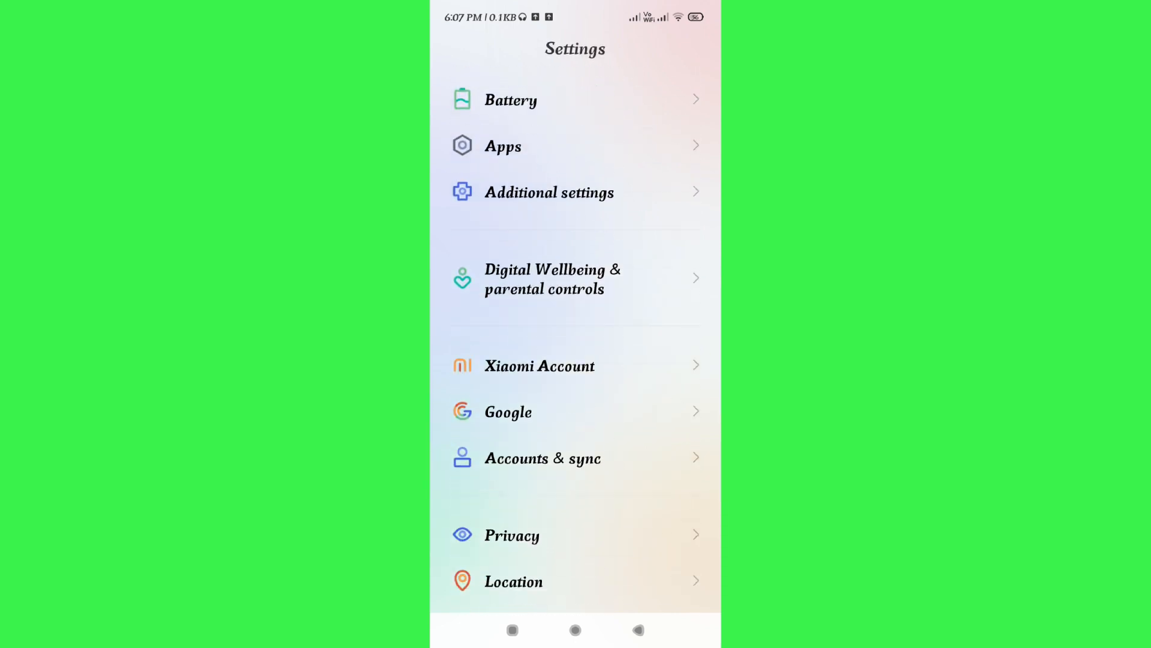
{"action": "scroll", "scroll_direction": "down", "scroll_amount": 3}
{"action": "type", "text": "ca"}
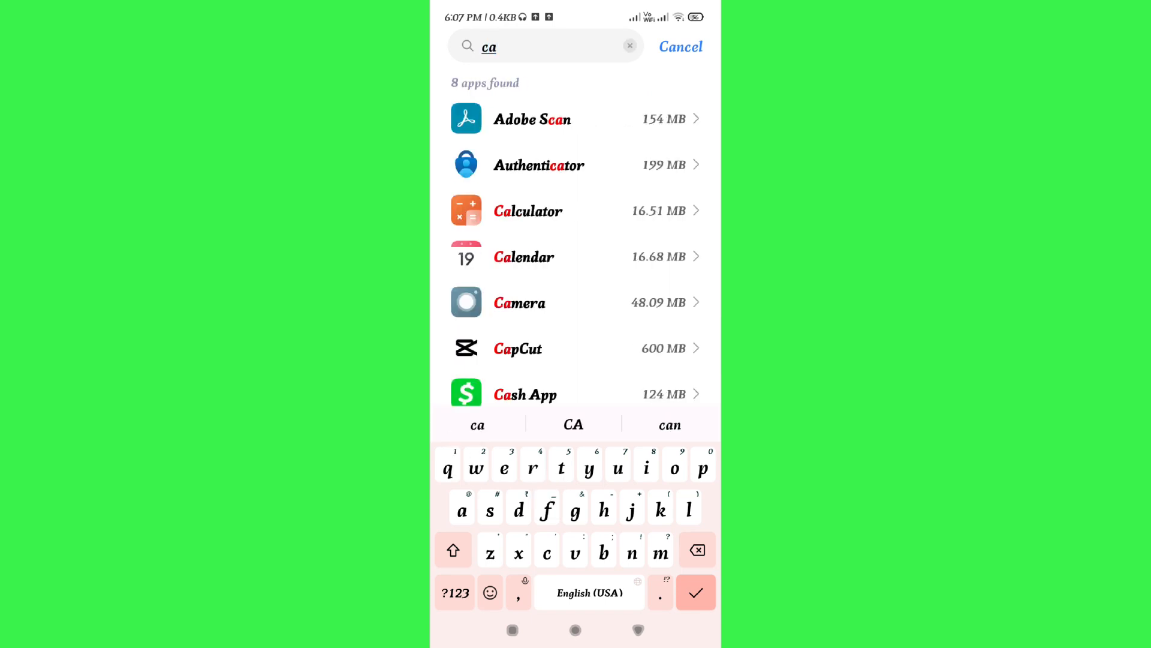
Open CapCut's app info and choose Clear cache under Clear data
{"action": "left_click", "coordinate": [575, 348]}
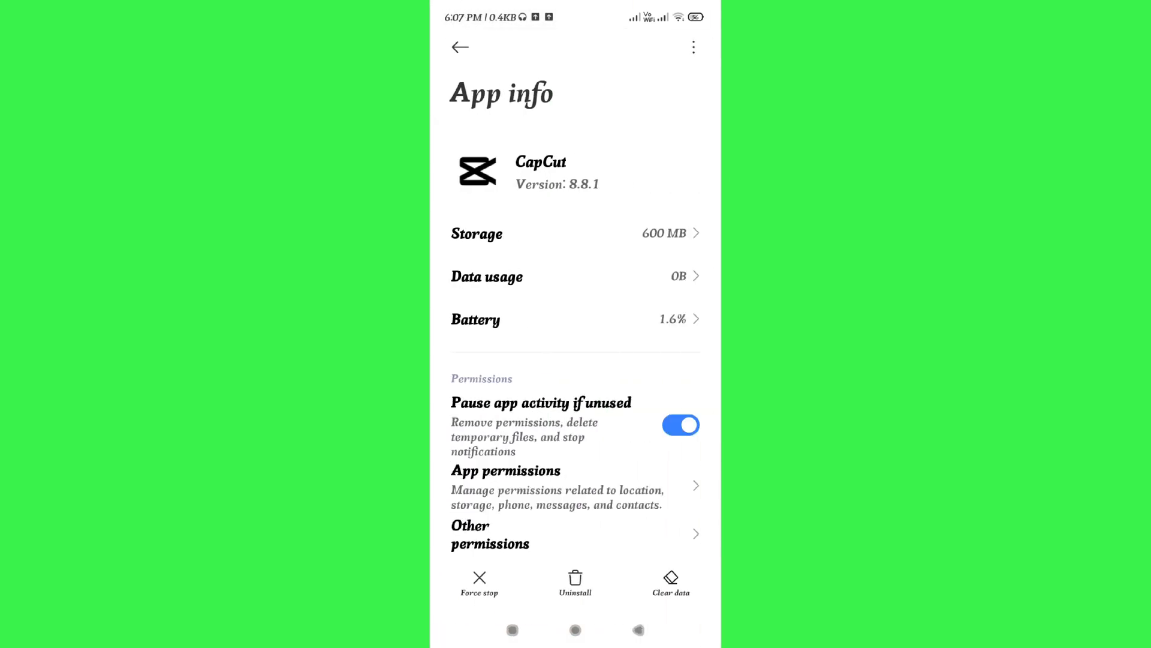
{"action": "left_click", "coordinate": [669, 582]}
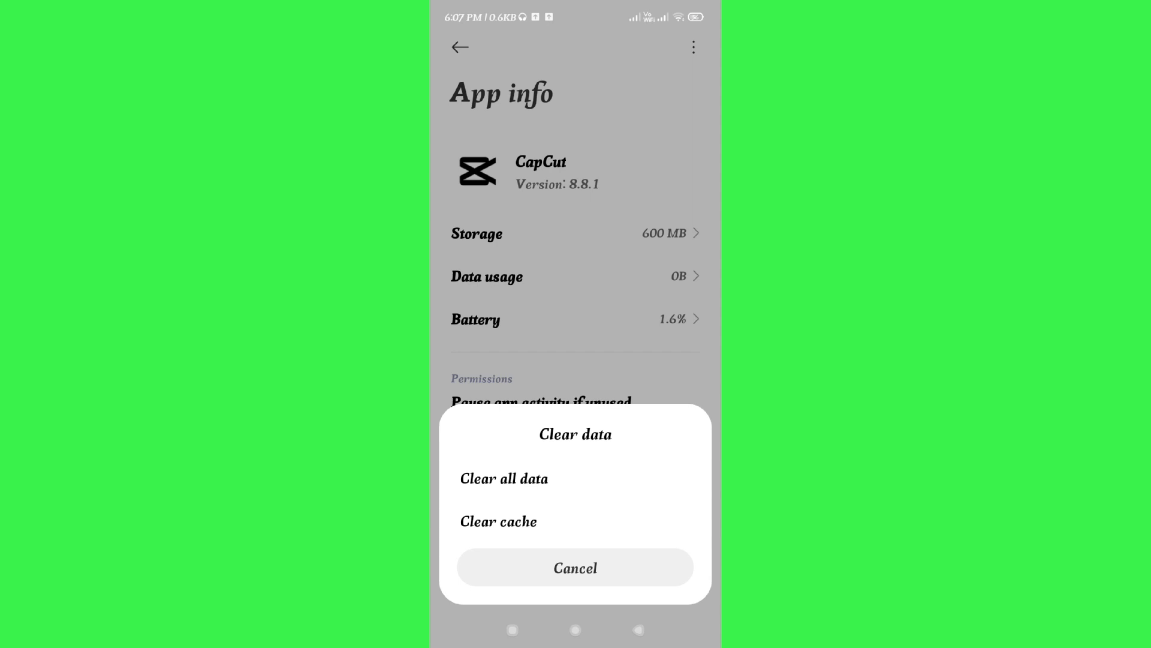
{"action": "left_click", "coordinate": [498, 520]}
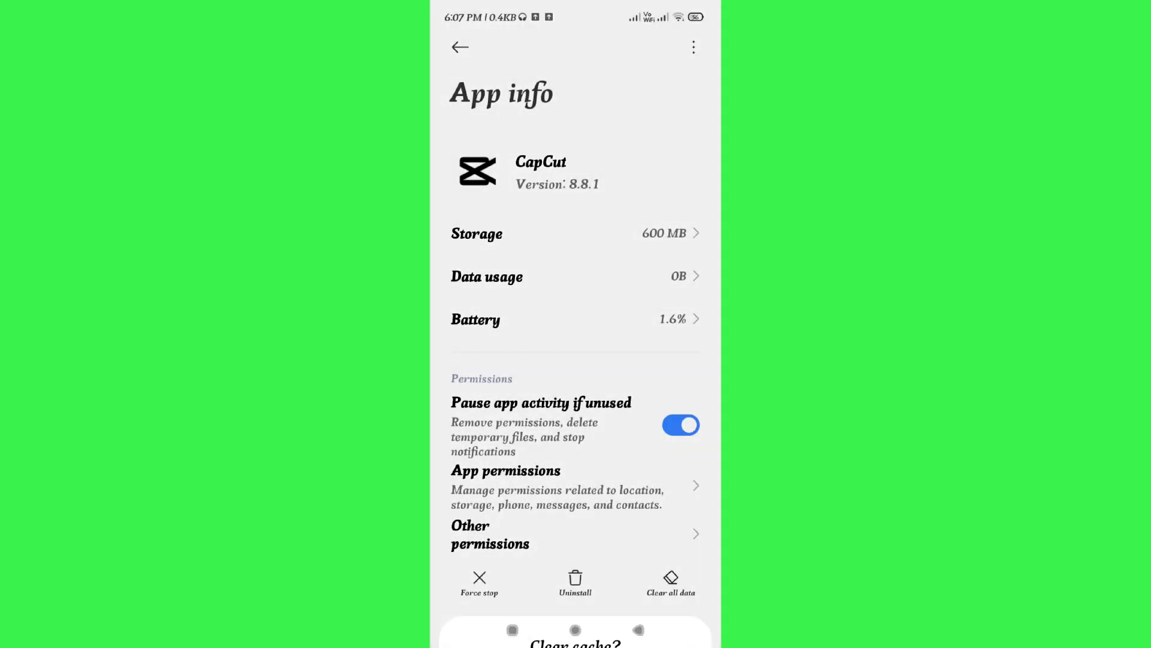